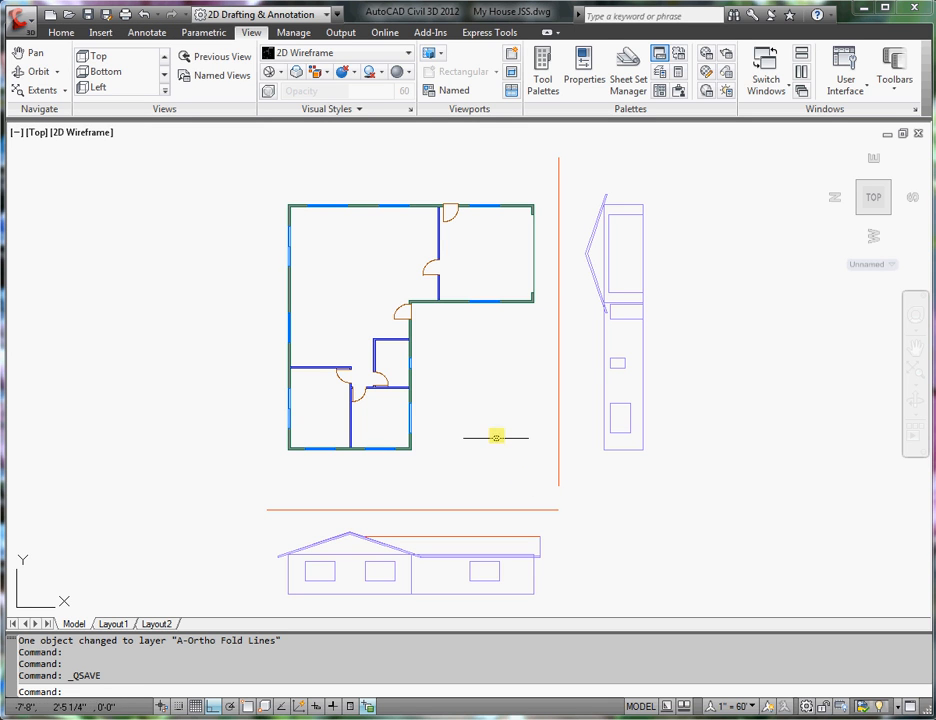
{"action": "mouse_move", "coordinate": [518, 404]}
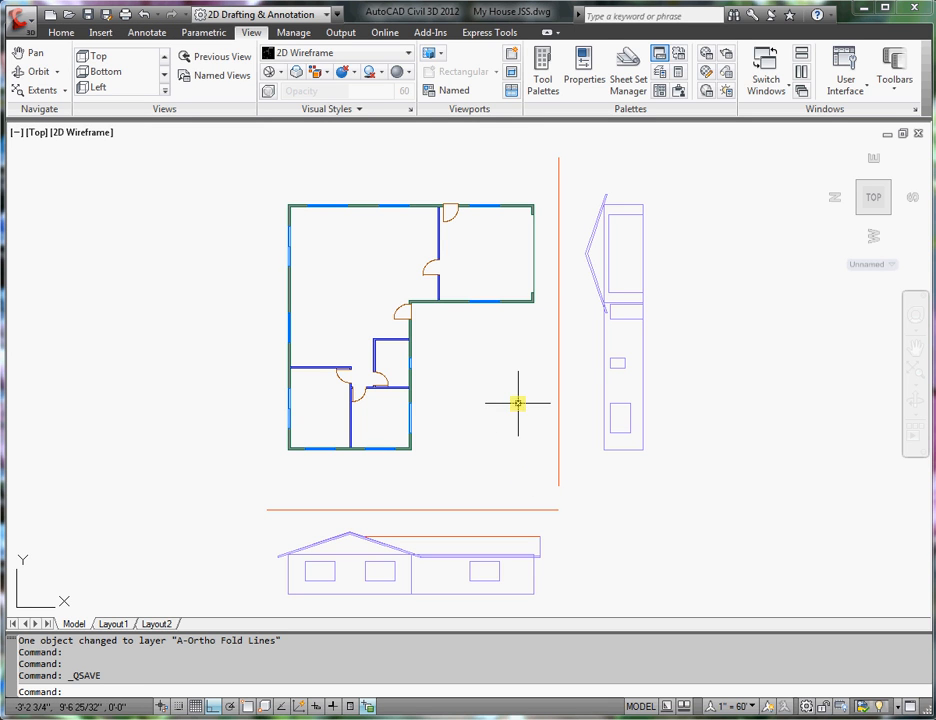
{"action": "mouse_move", "coordinate": [448, 562]}
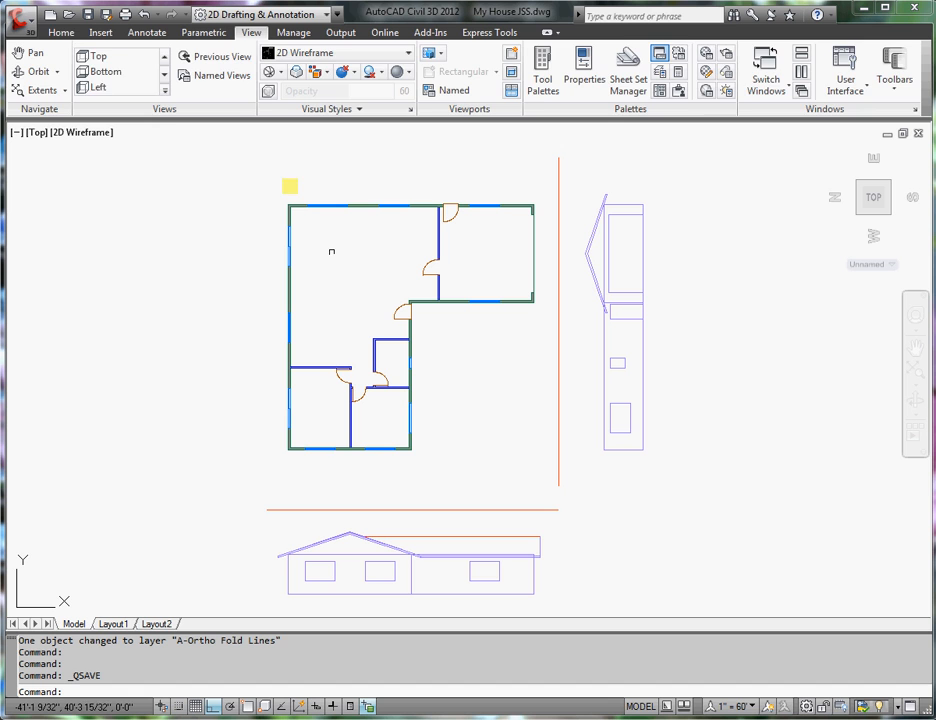
Match the orange front-elevation roof line to the A-Ortho Projection Lines layer
{"action": "left_click", "coordinate": [61, 32]}
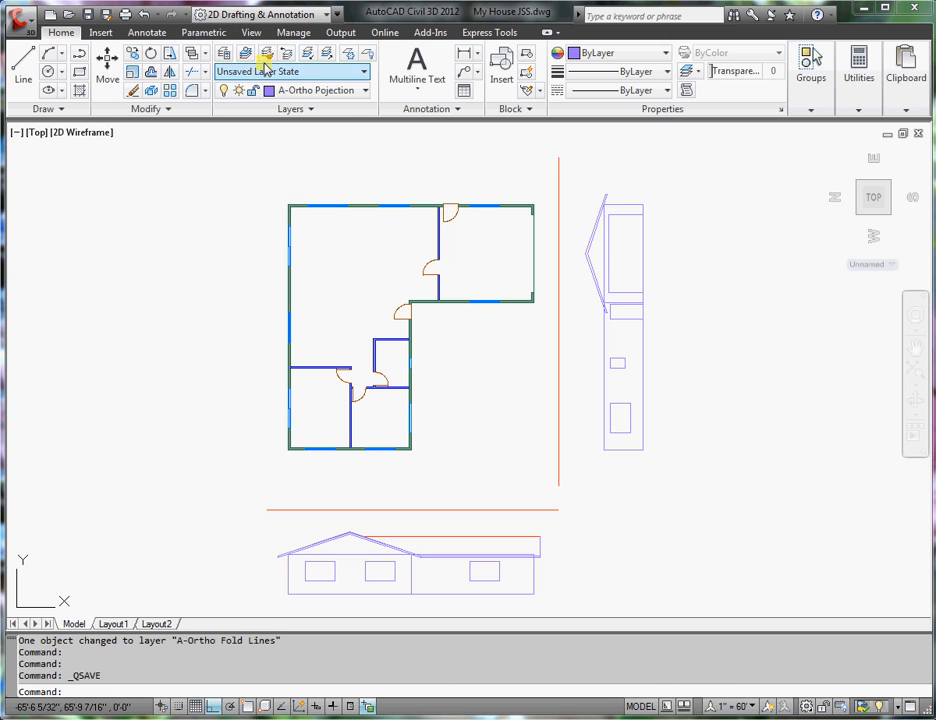
{"action": "mouse_move", "coordinate": [267, 53]}
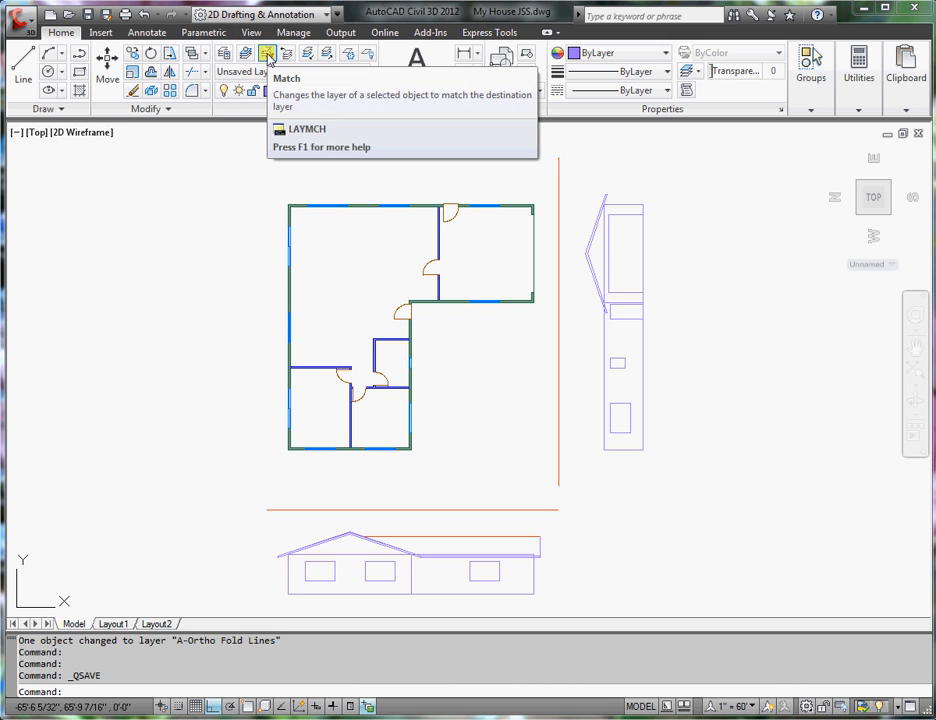
{"action": "left_click", "coordinate": [267, 53]}
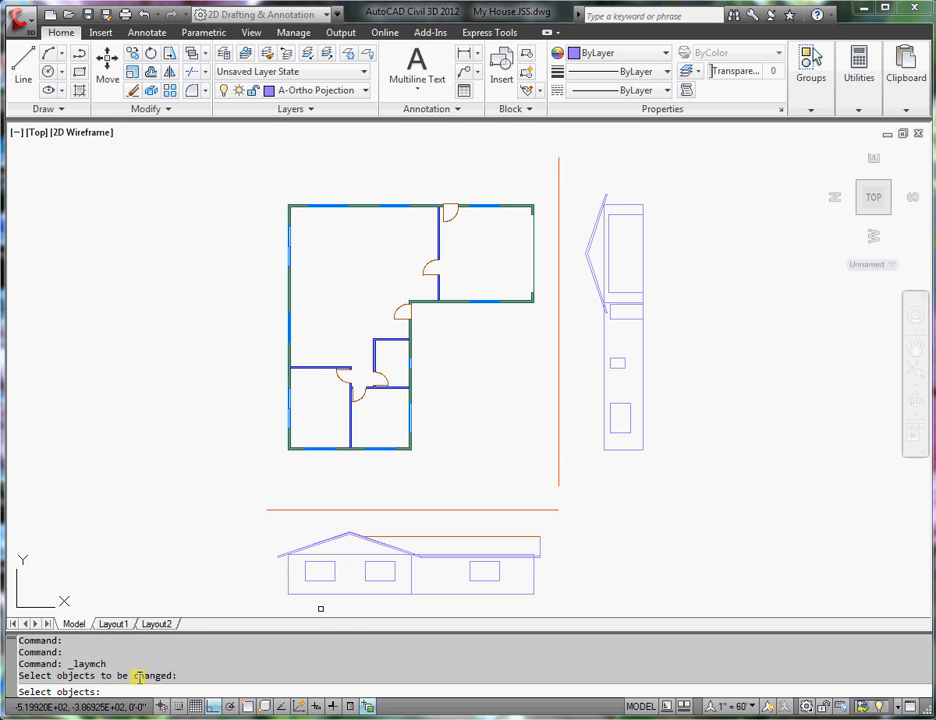
{"action": "left_click", "coordinate": [423, 537]}
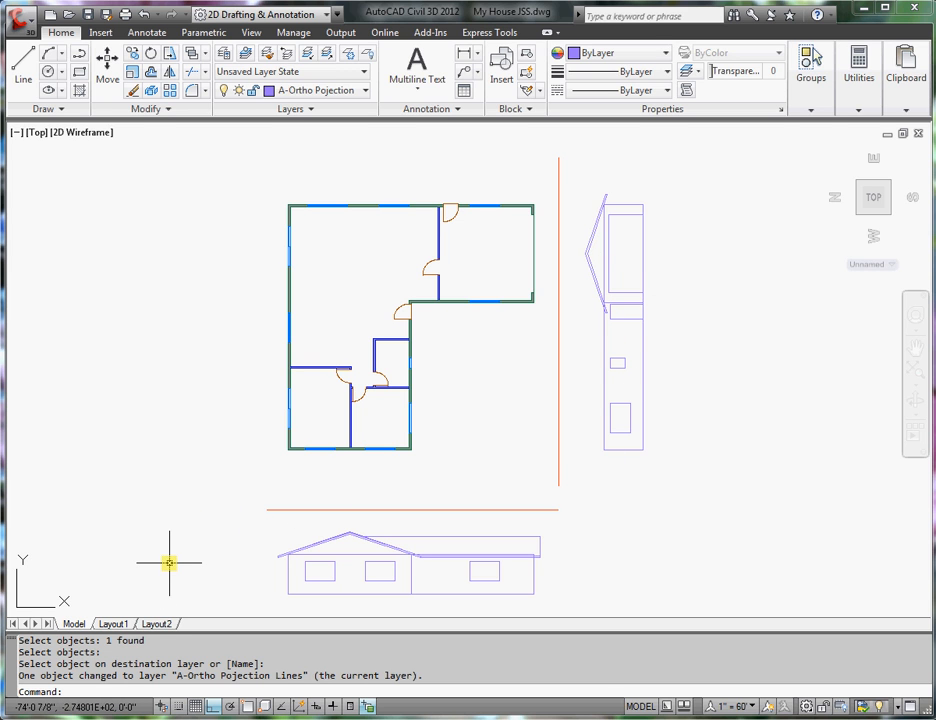
Reset the UCS to World and regenerate the plan view with PLAN
{"action": "type", "text": "UCS"}
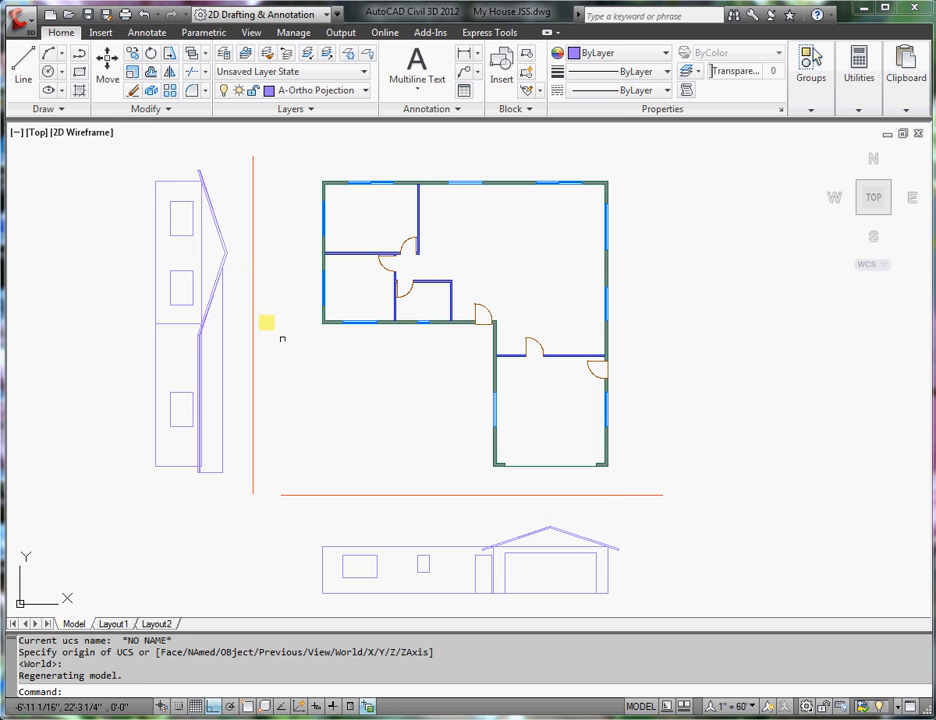
{"action": "mouse_move", "coordinate": [230, 253]}
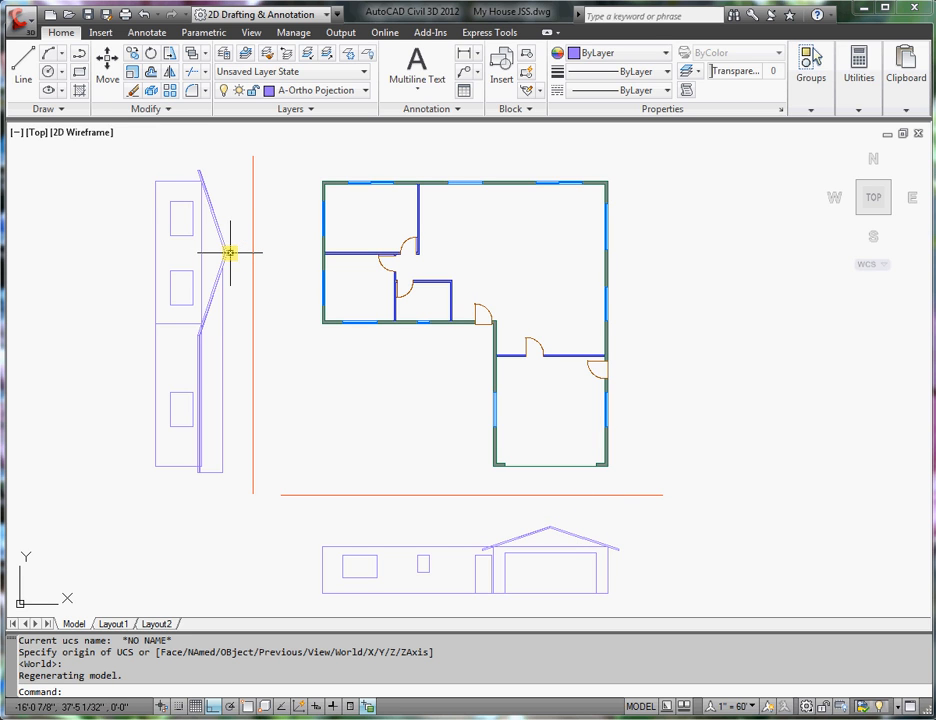
{"action": "mouse_move", "coordinate": [237, 257]}
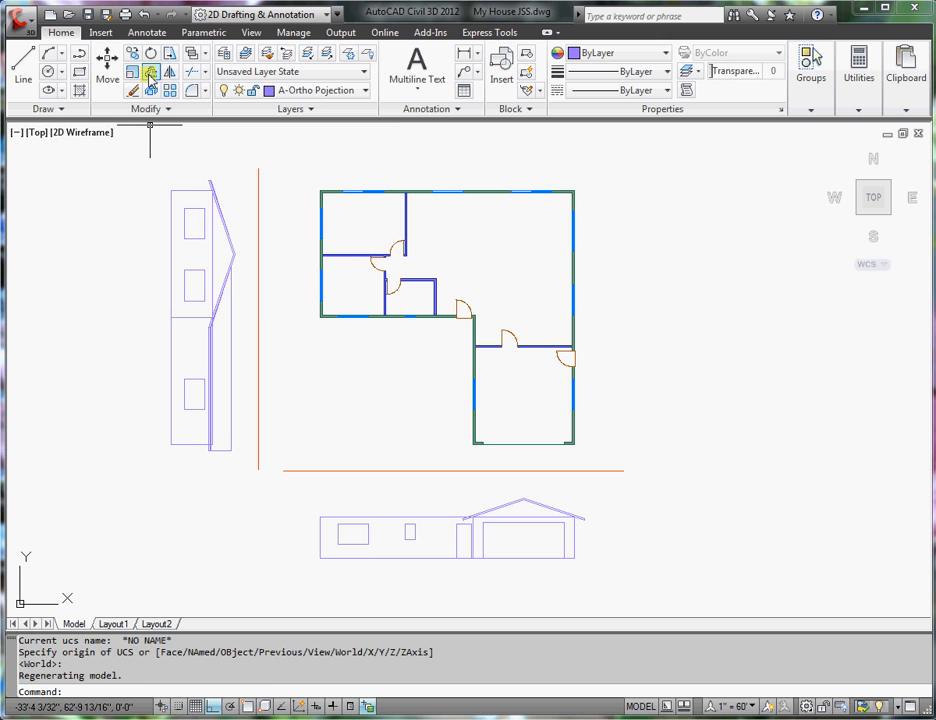
Offset the horizontal fold line by the ridge-to-fold-line distance, entering 14
{"action": "left_click", "coordinate": [150, 72]}
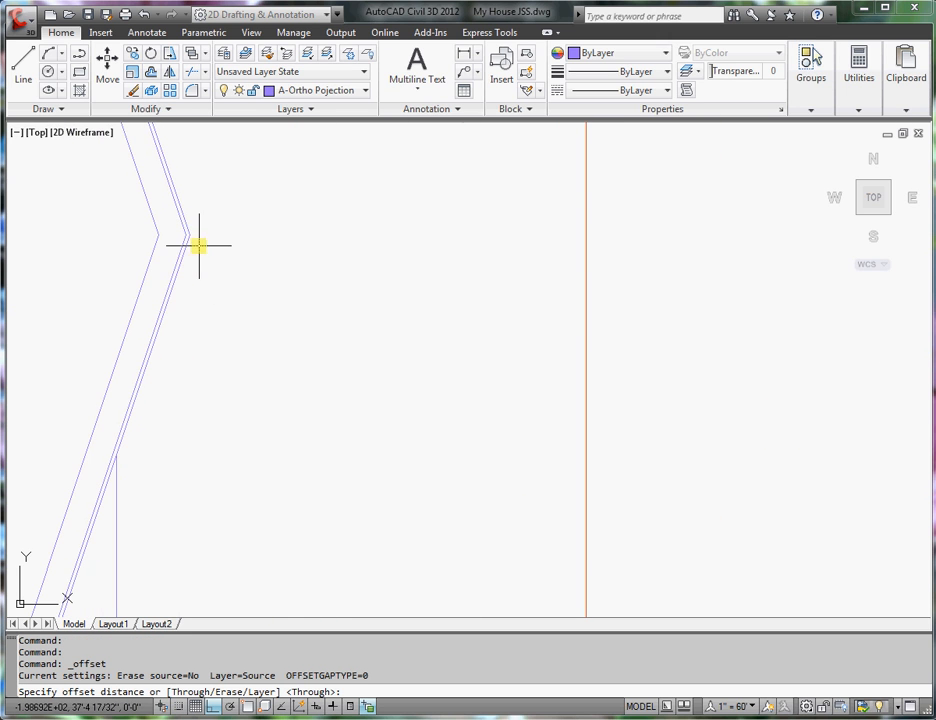
{"action": "mouse_move", "coordinate": [275, 608]}
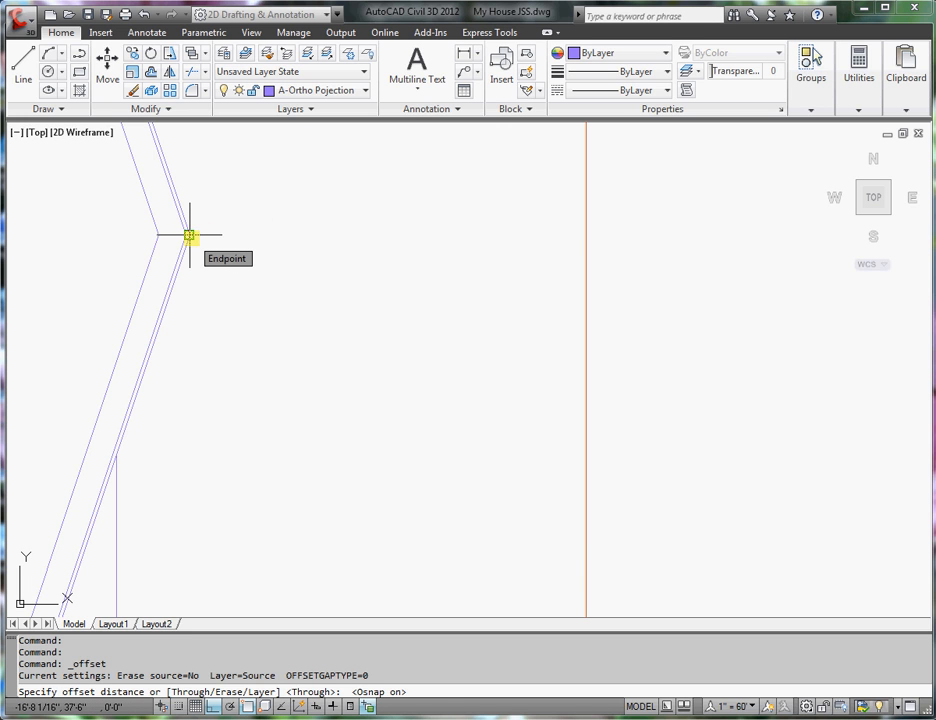
{"action": "left_click", "coordinate": [188, 235]}
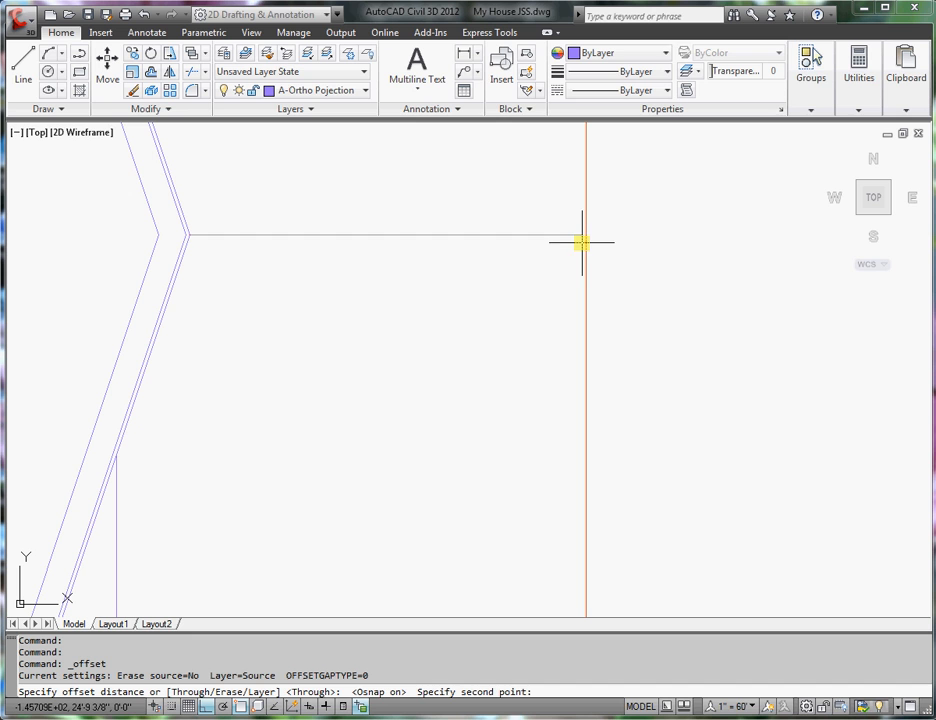
{"action": "right_click", "coordinate": [600, 245]}
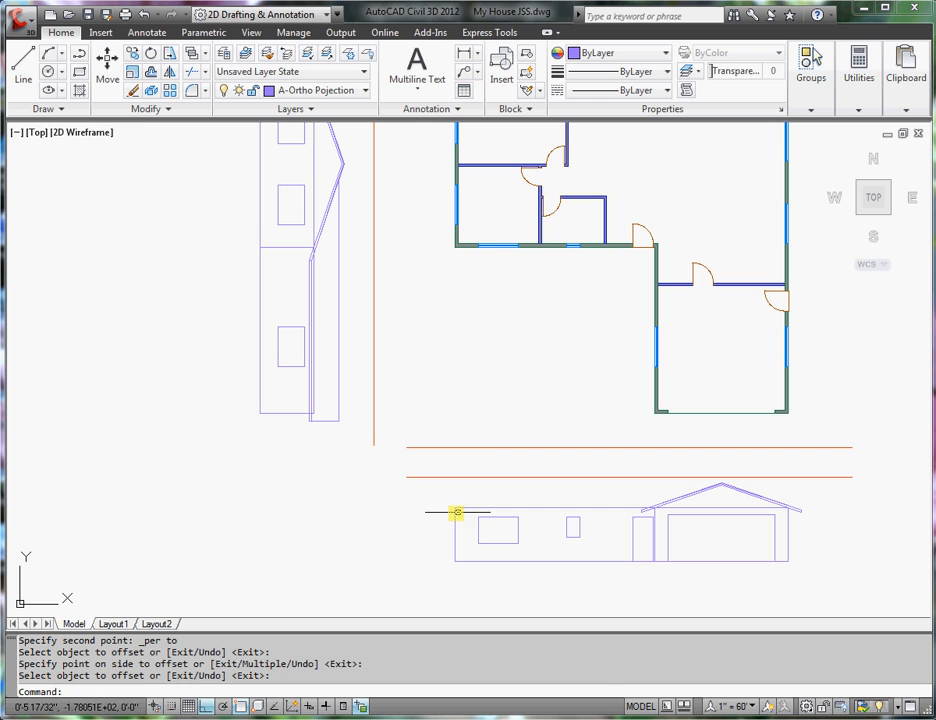
{"action": "mouse_move", "coordinate": [800, 568]}
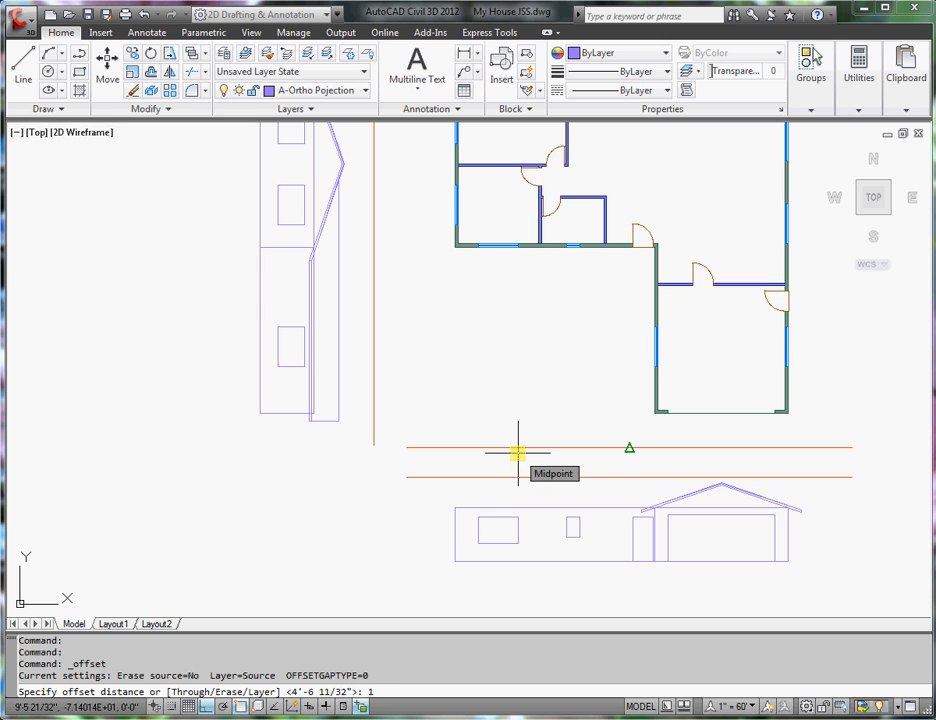
{"action": "type", "text": "14"}
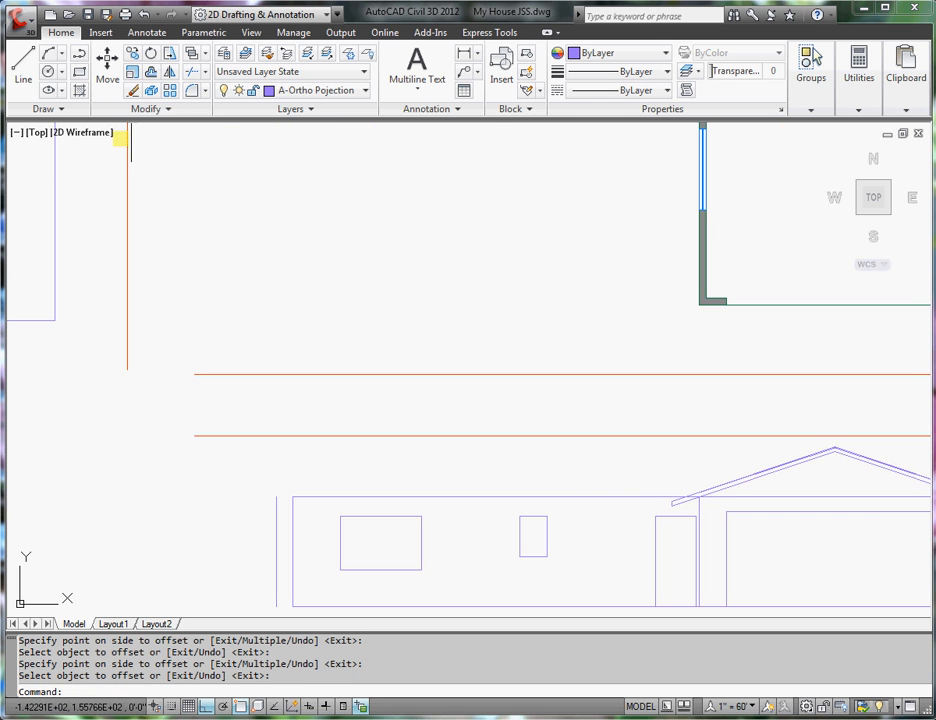
Fillet and trim the offset projection line to meet the front elevation's sides
{"action": "left_click", "coordinate": [695, 517]}
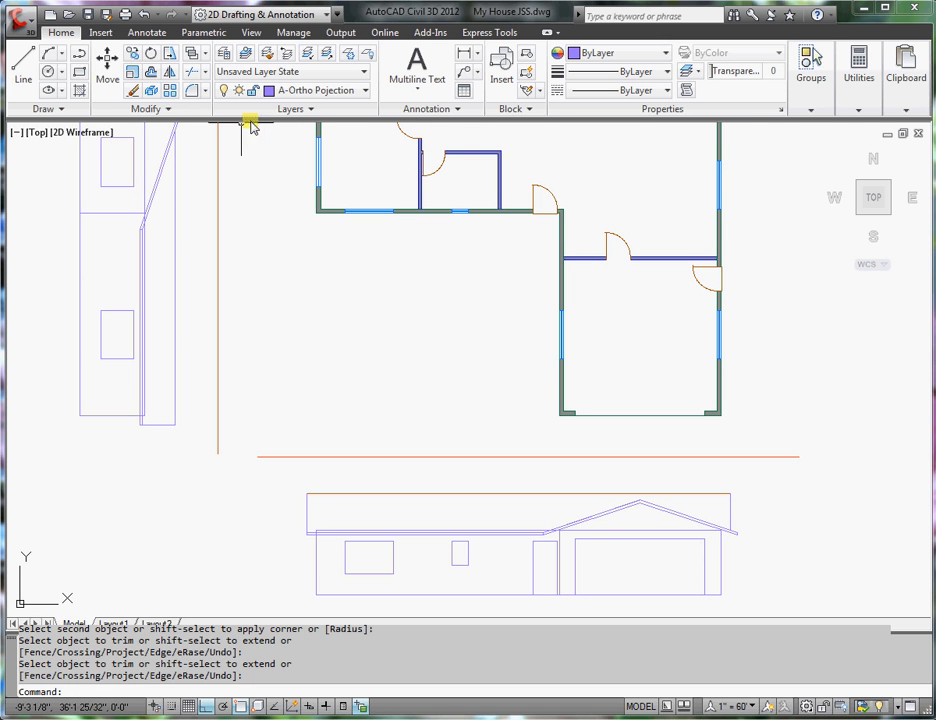
Match the orange overhang and eave lines to the purple projection line's layer
{"action": "left_click", "coordinate": [267, 53]}
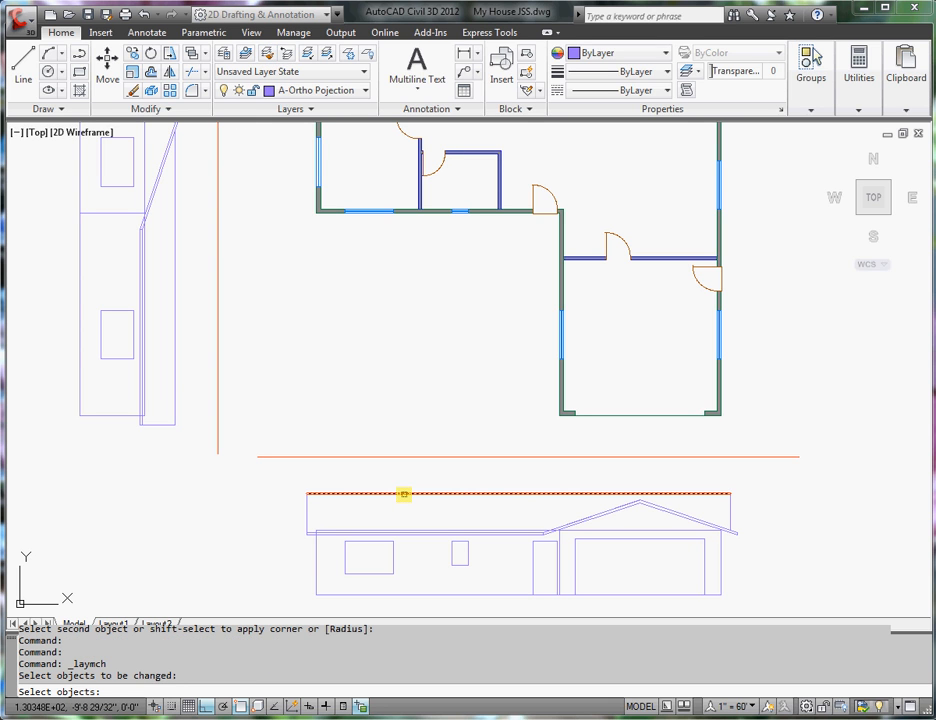
{"action": "left_click", "coordinate": [335, 535]}
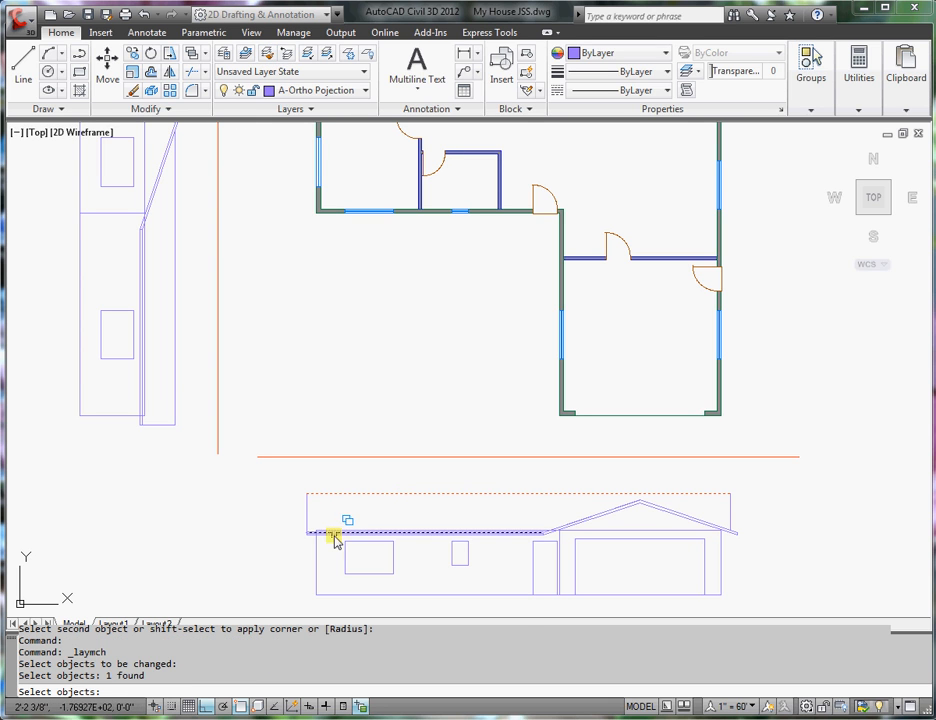
{"action": "left_click", "coordinate": [337, 536]}
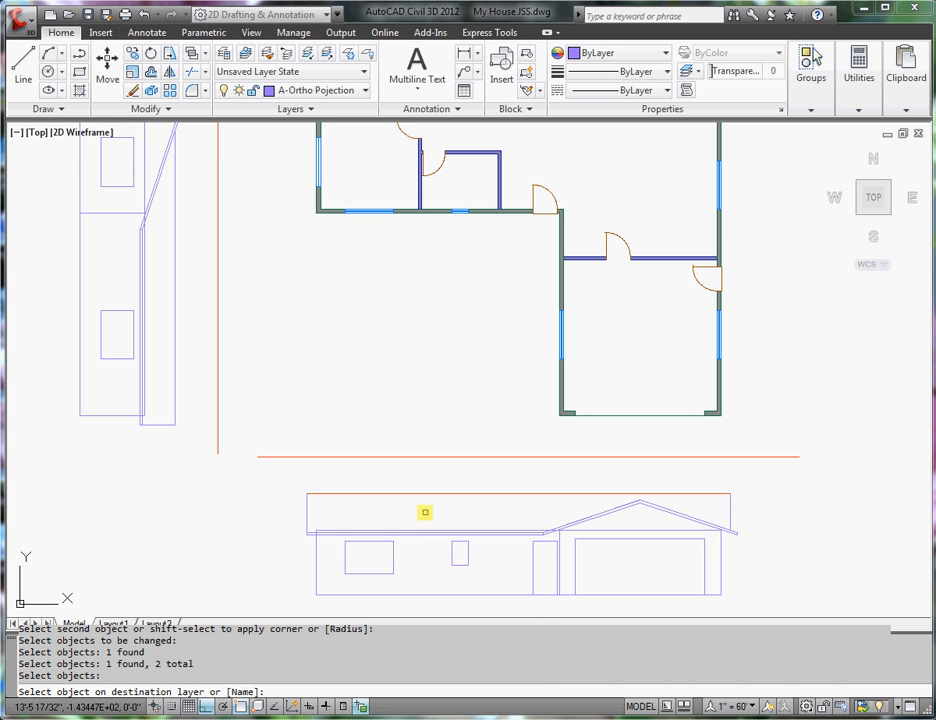
{"action": "left_click", "coordinate": [410, 536]}
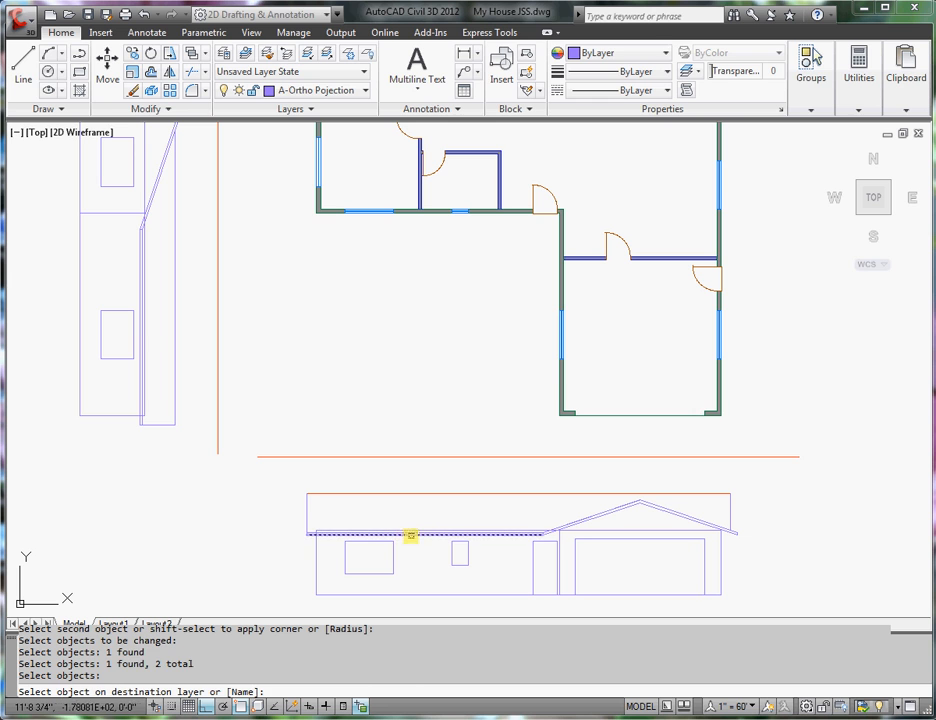
{"action": "left_click", "coordinate": [455, 518]}
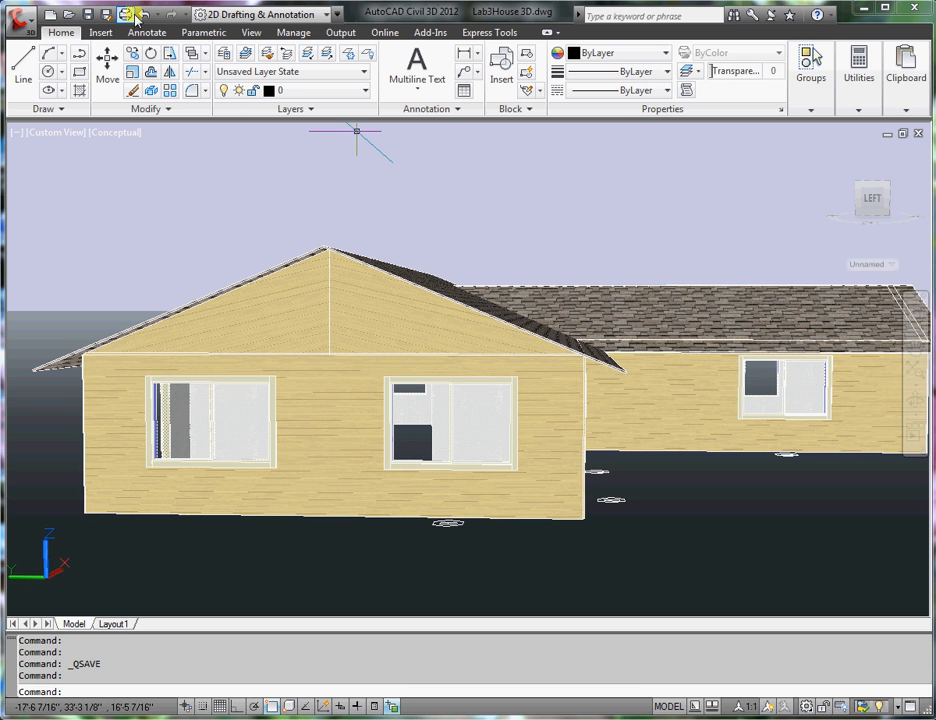
Orbit the Lab3House 3D model to view its front corner and shingled roof
{"action": "left_click", "coordinate": [251, 32]}
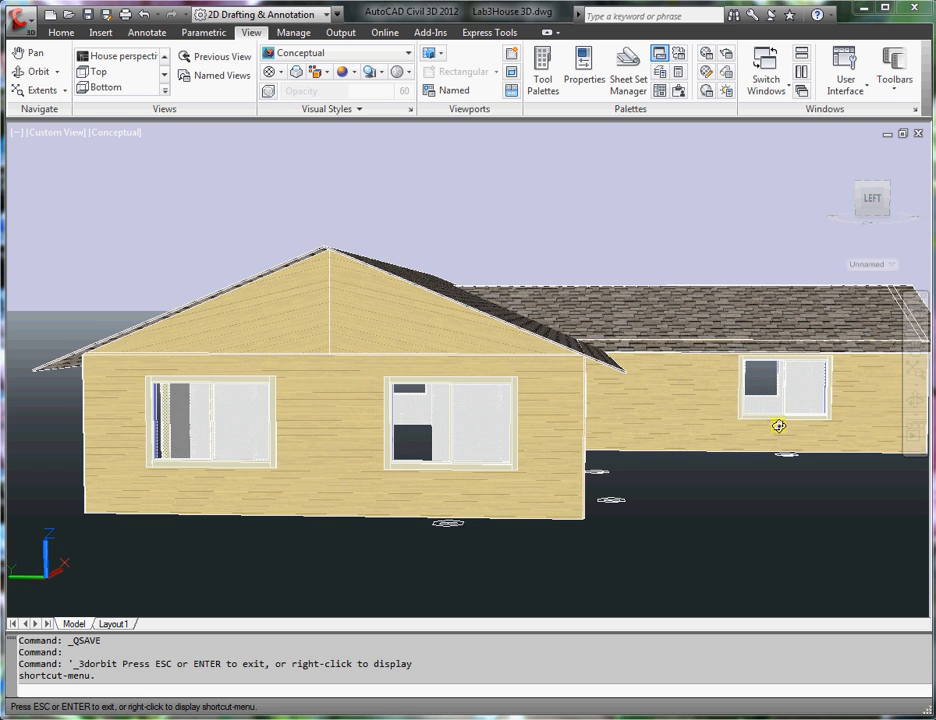
{"action": "left_click_drag", "start_coordinate": [779, 426], "coordinate": [717, 434]}
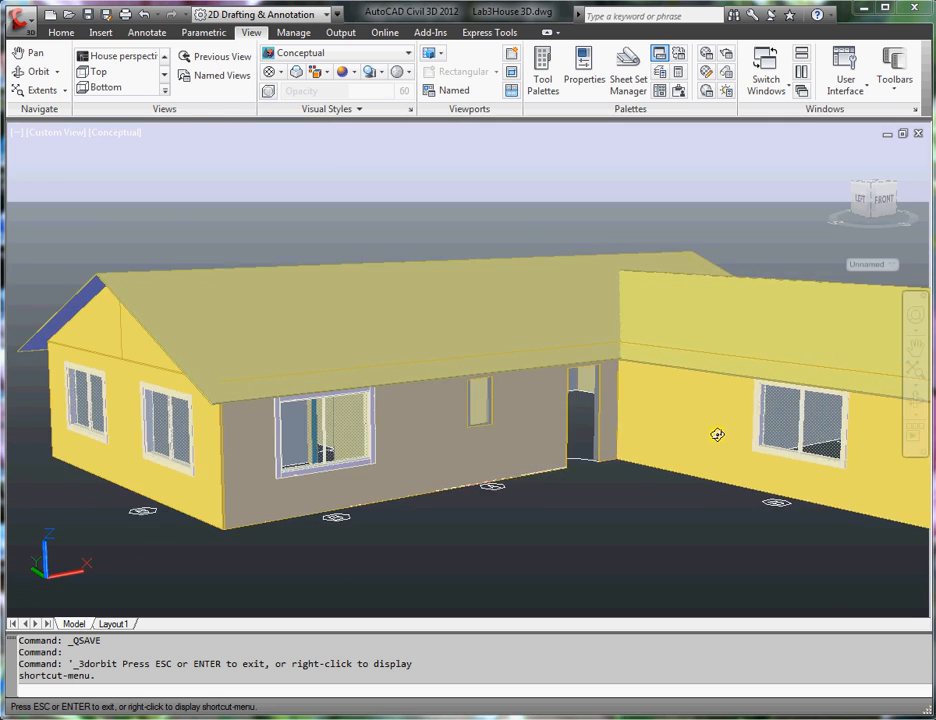
{"action": "left_click_drag", "start_coordinate": [717, 434], "coordinate": [590, 438]}
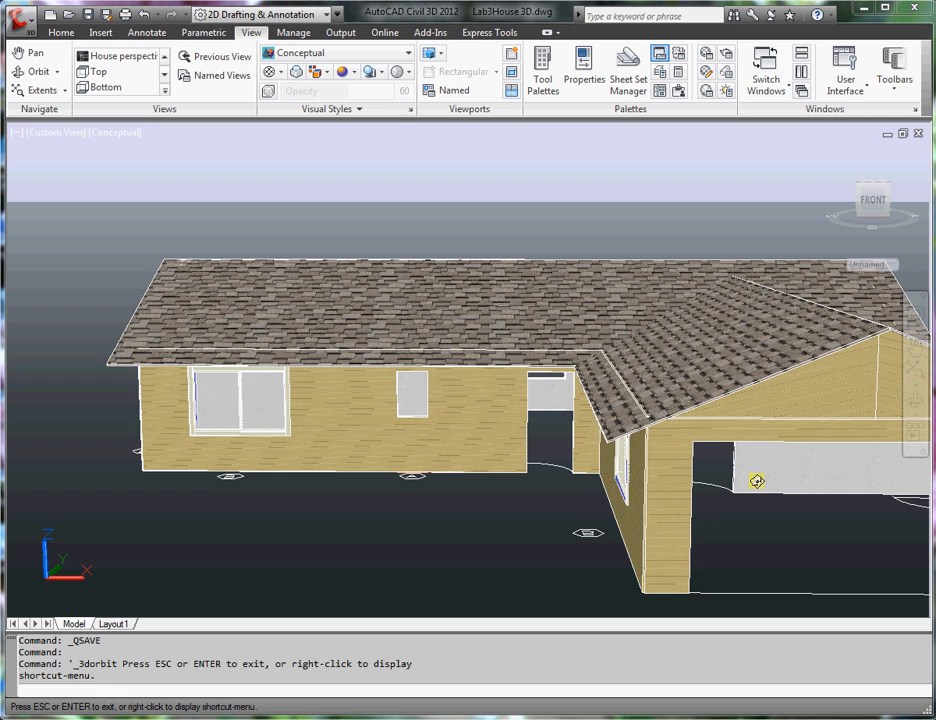
{"action": "mouse_move", "coordinate": [312, 331]}
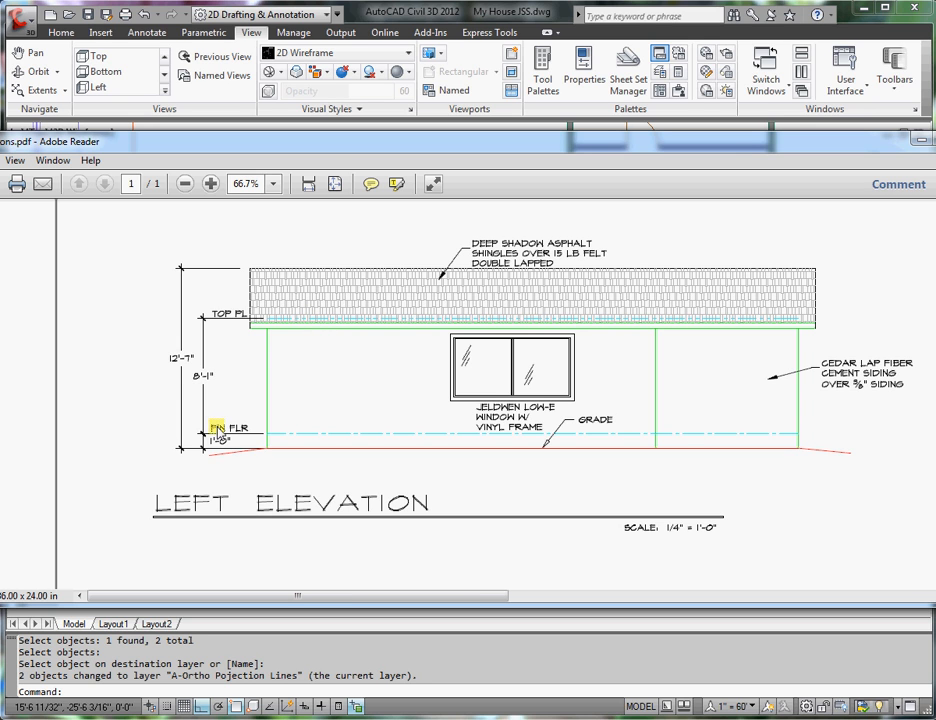
{"action": "mouse_move", "coordinate": [325, 407]}
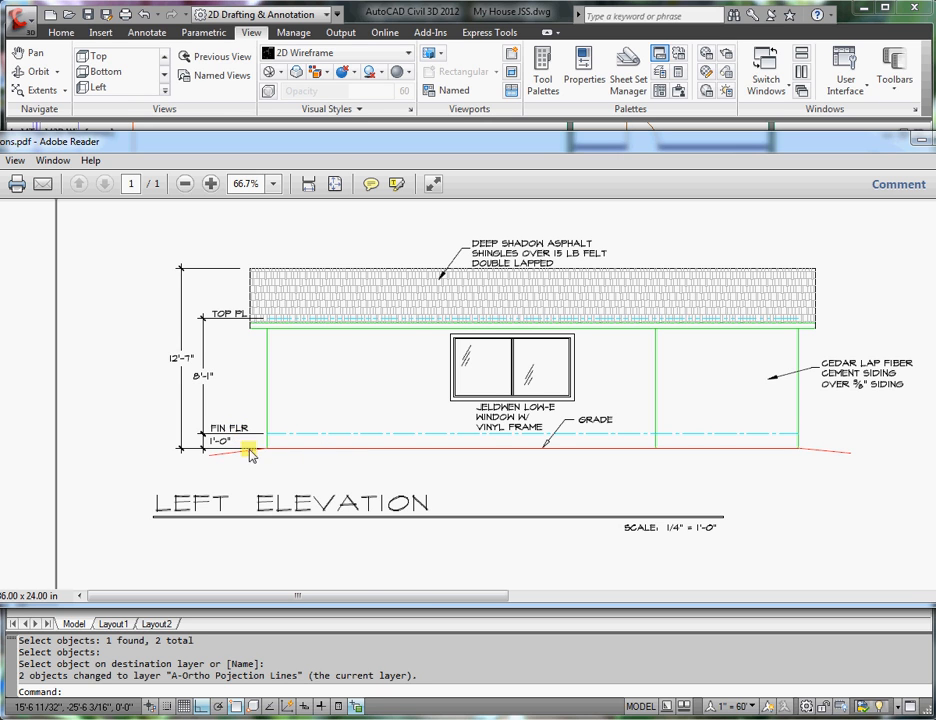
{"action": "mouse_move", "coordinate": [460, 465]}
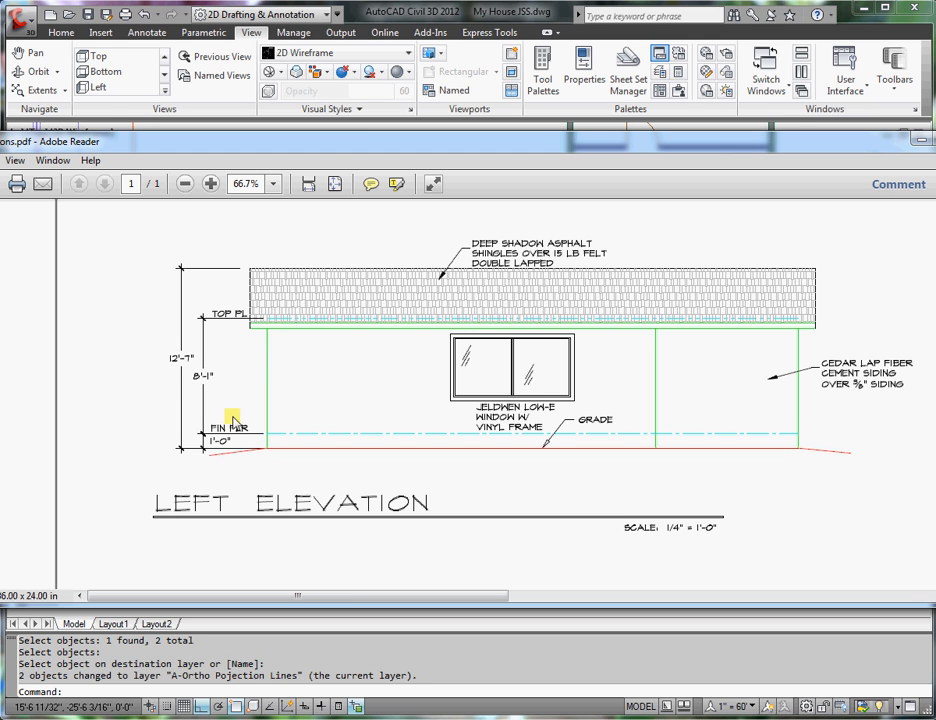
{"action": "mouse_move", "coordinate": [188, 392]}
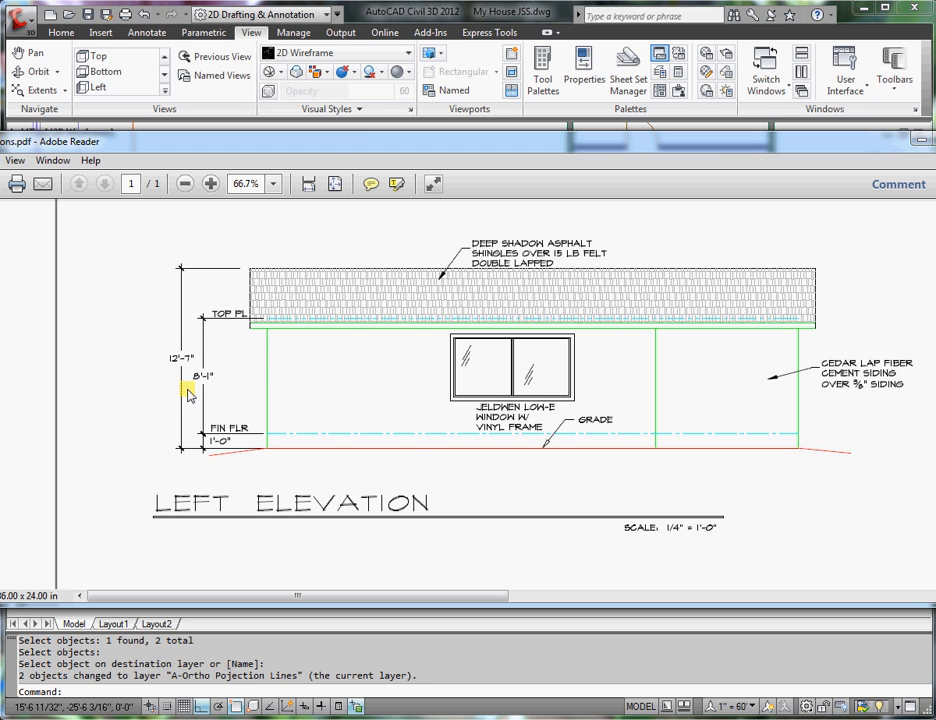